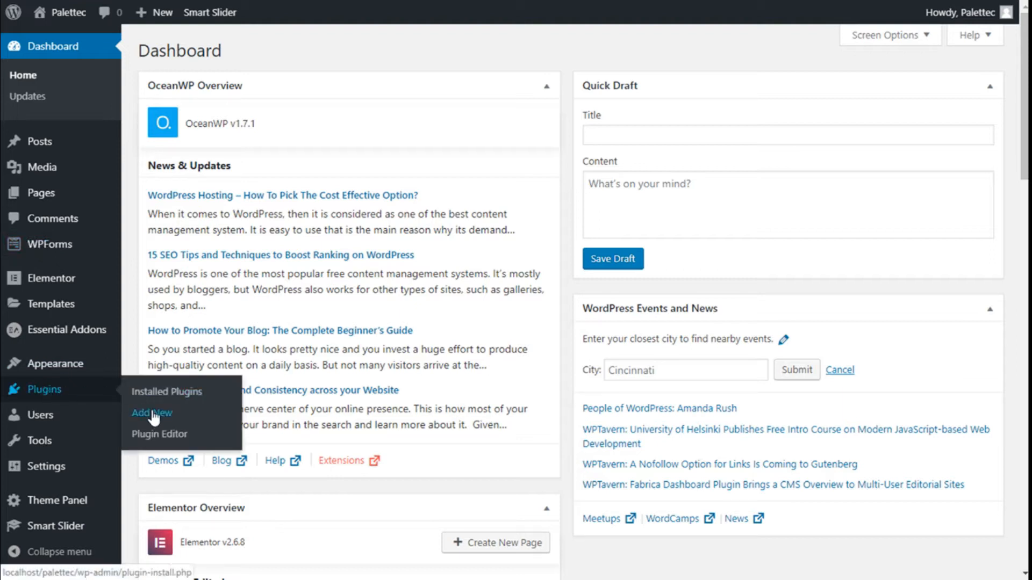
Search the Add New plugins directory for 'smush' to find the Smush plugin.
{"action": "left_click", "coordinate": [151, 412]}
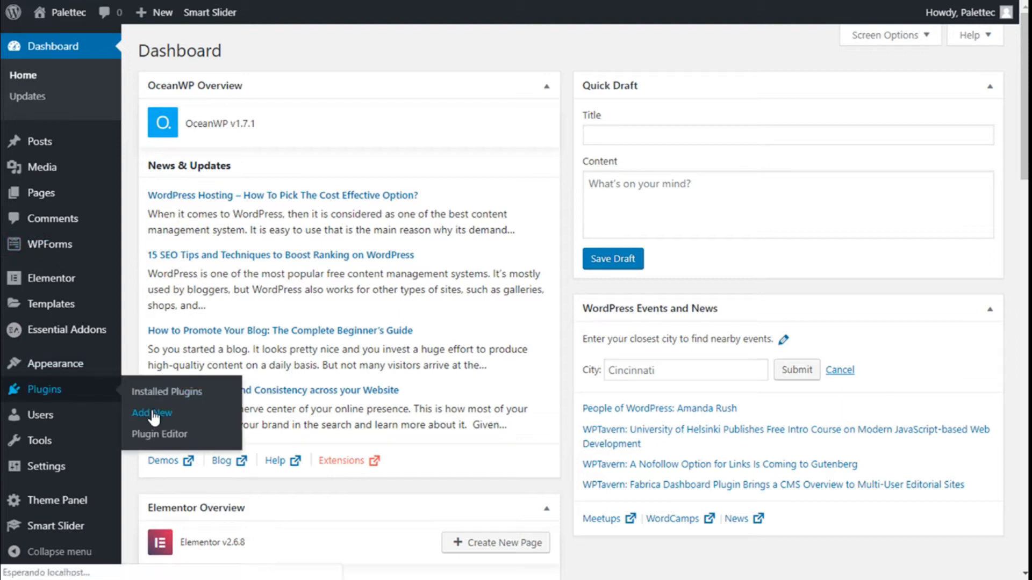
{"action": "left_click", "coordinate": [151, 413]}
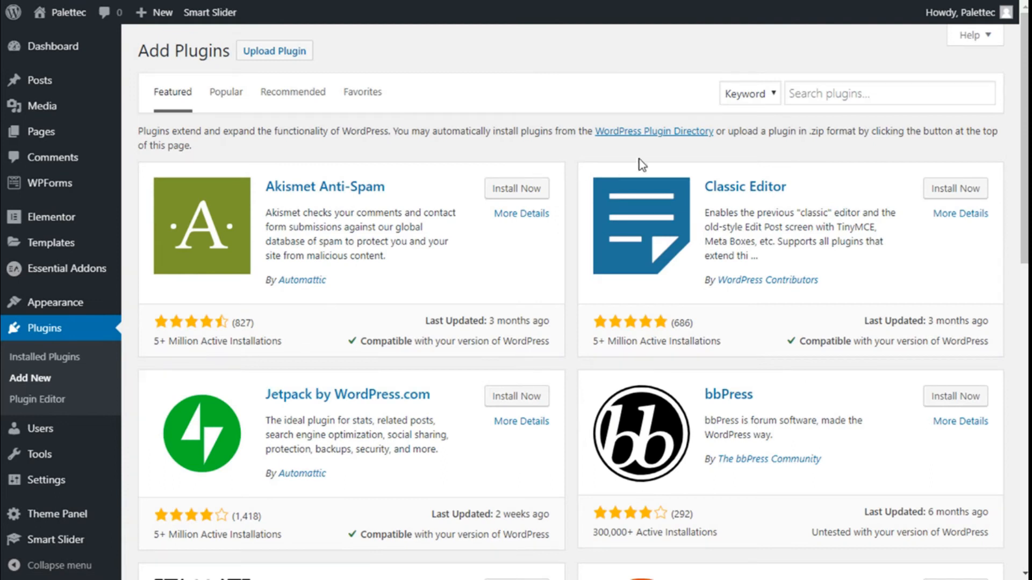
{"action": "left_click", "coordinate": [889, 92]}
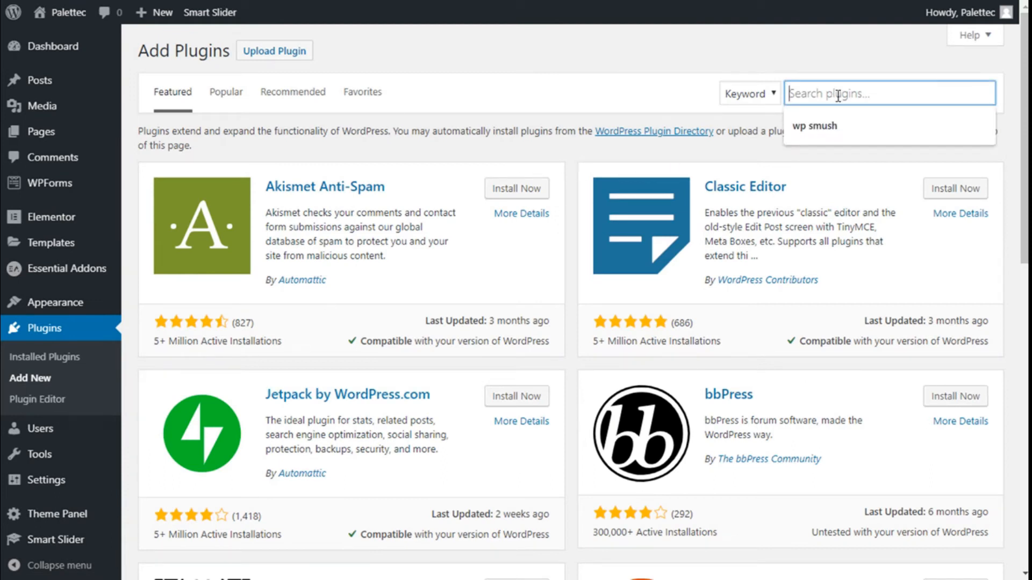
{"action": "type", "text": "smush"}
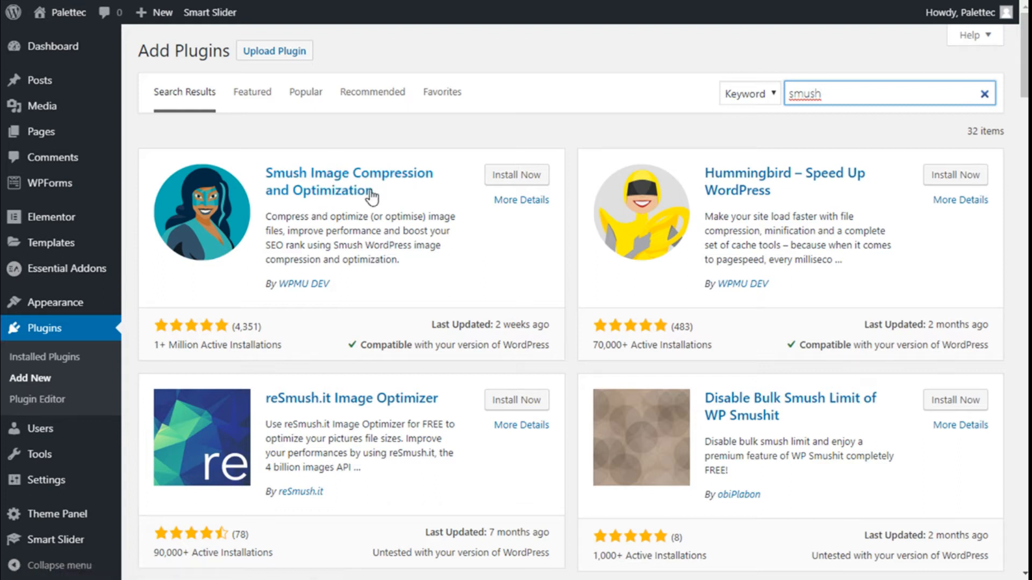
{"action": "mouse_move", "coordinate": [482, 197]}
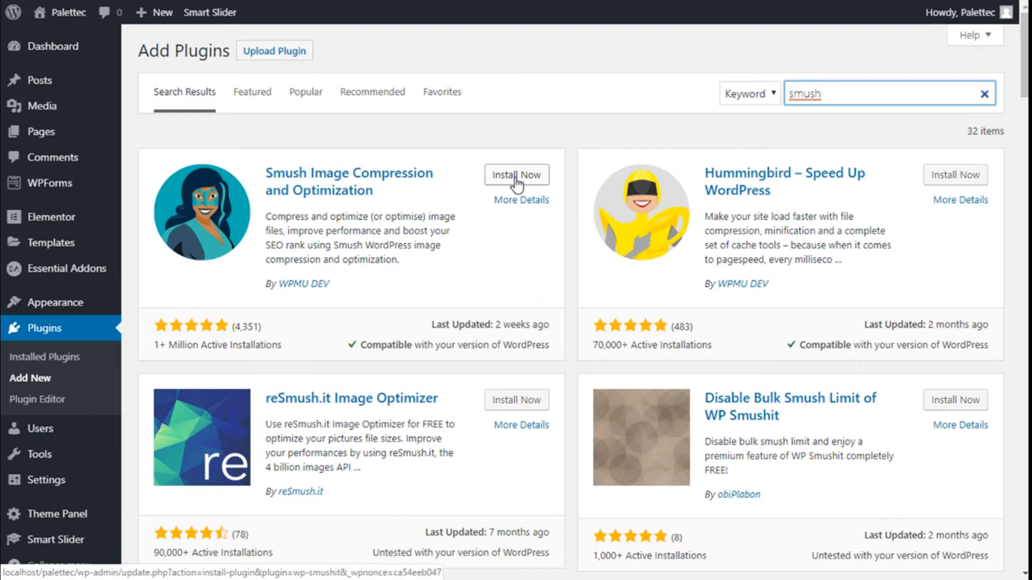
Install the Smush Image Compression and Optimization plugin and activate it.
{"action": "left_click", "coordinate": [516, 174]}
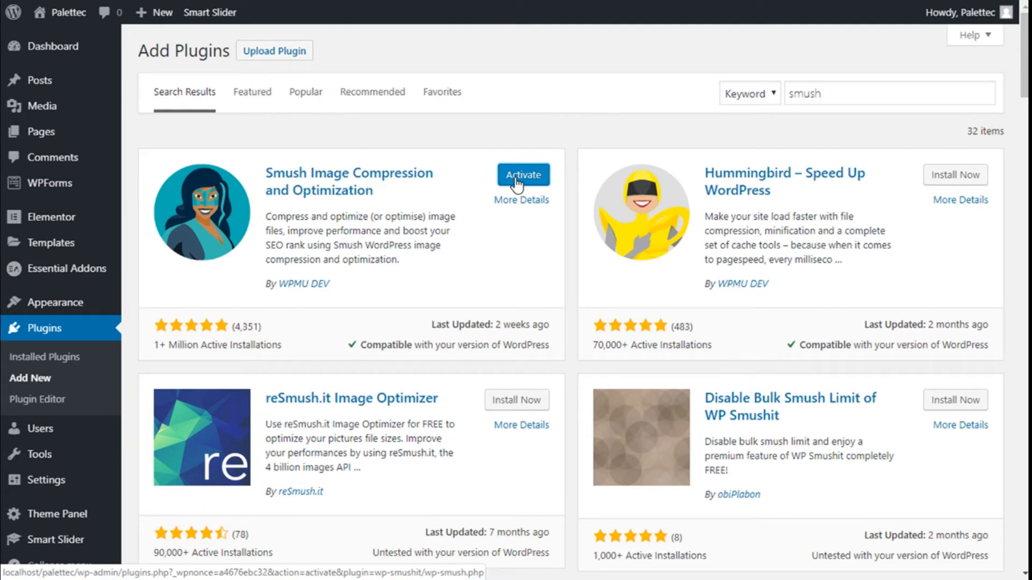
{"action": "left_click", "coordinate": [523, 175]}
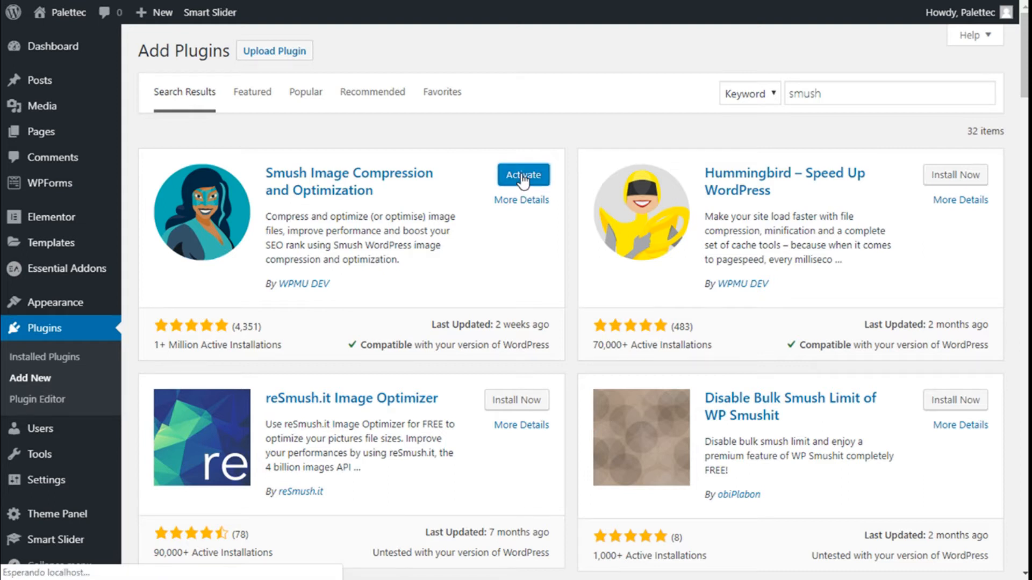
{"action": "left_click", "coordinate": [522, 175]}
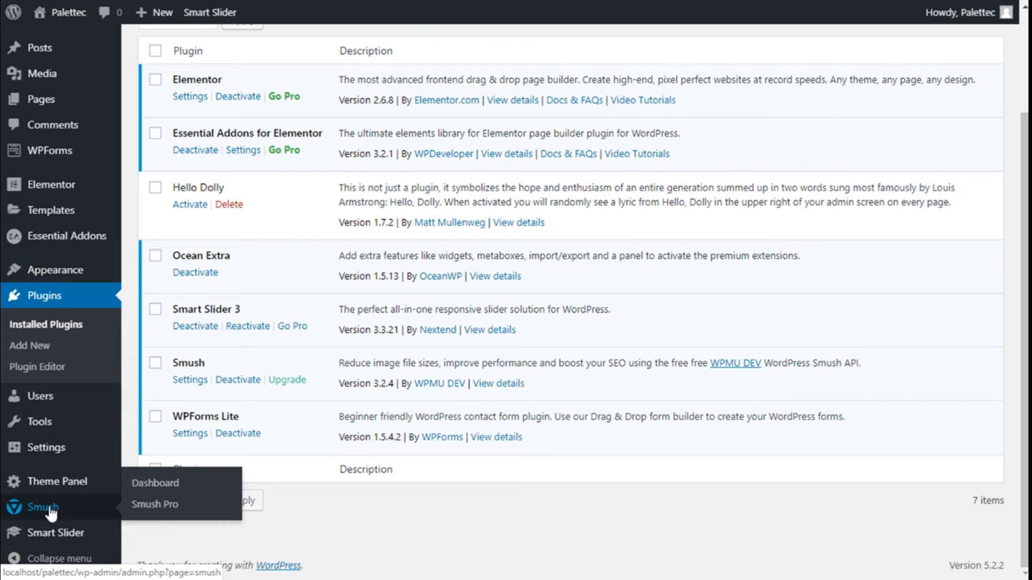
{"action": "mouse_move", "coordinate": [156, 482]}
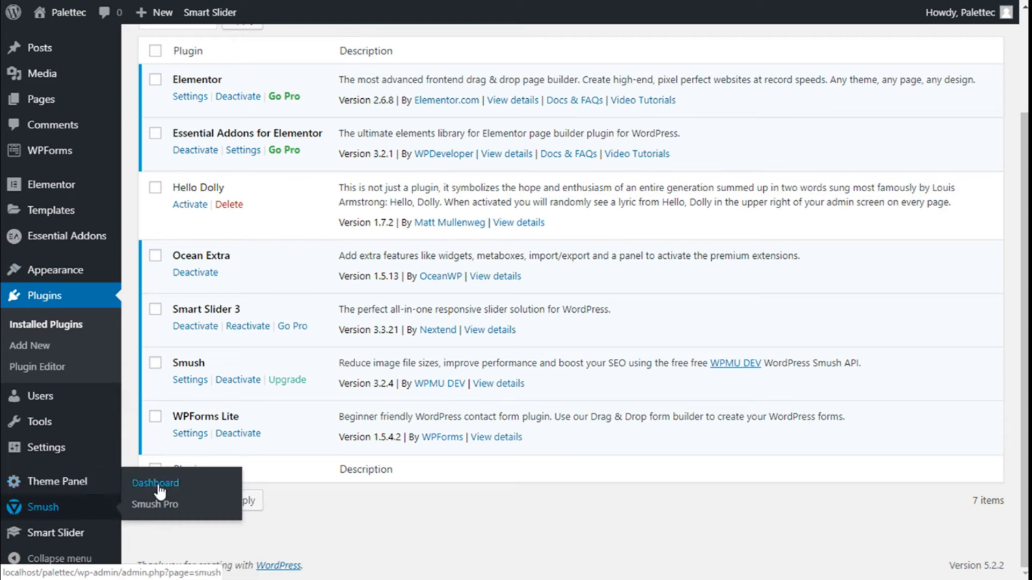
Reach the Smush dashboard from the admin sidebar, showing its welcome setup dialog.
{"action": "left_click", "coordinate": [154, 482]}
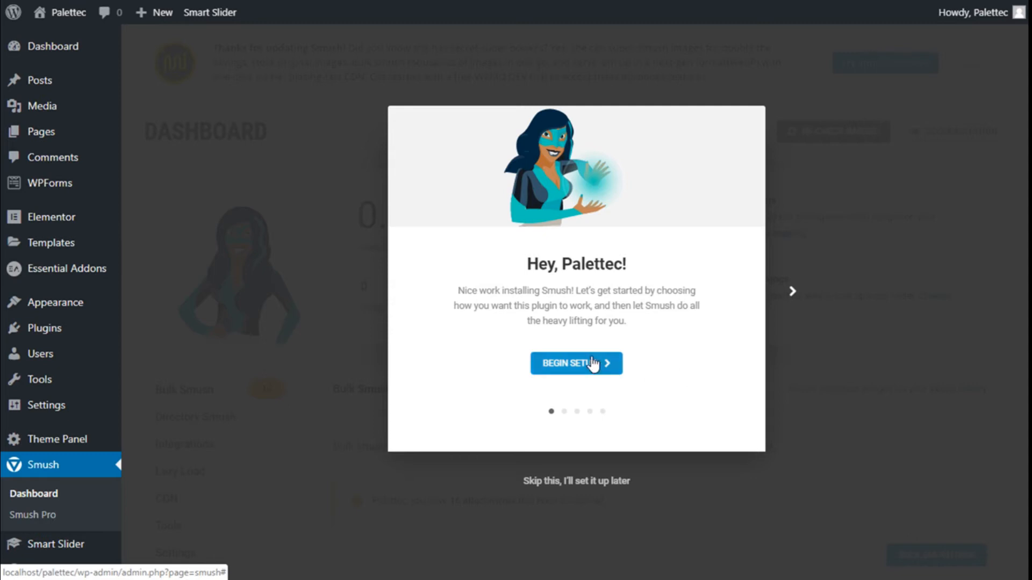
Begin the setup wizard and continue with automatic optimization of new uploads enabled.
{"action": "left_click", "coordinate": [575, 363]}
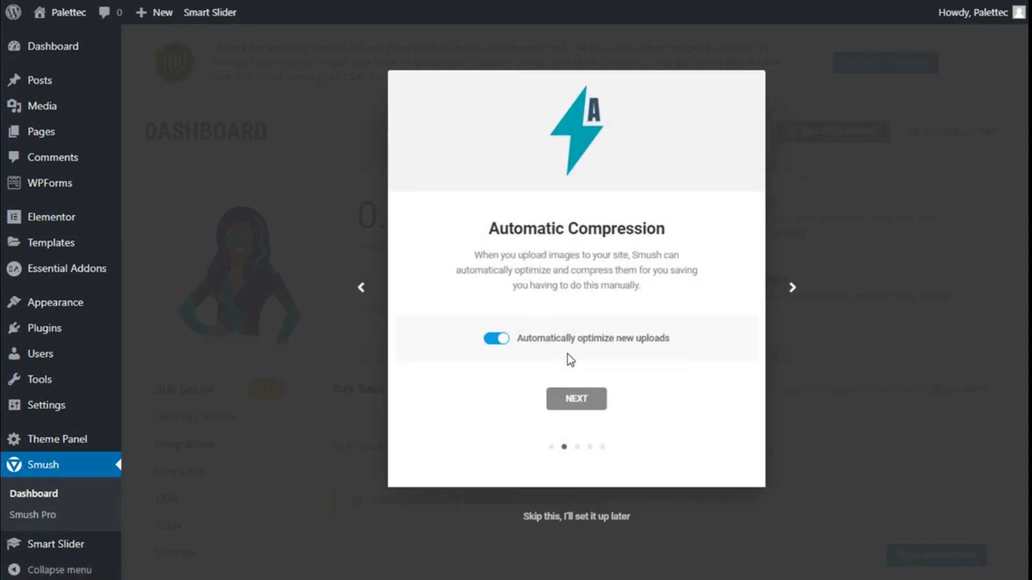
{"action": "mouse_move", "coordinate": [502, 256]}
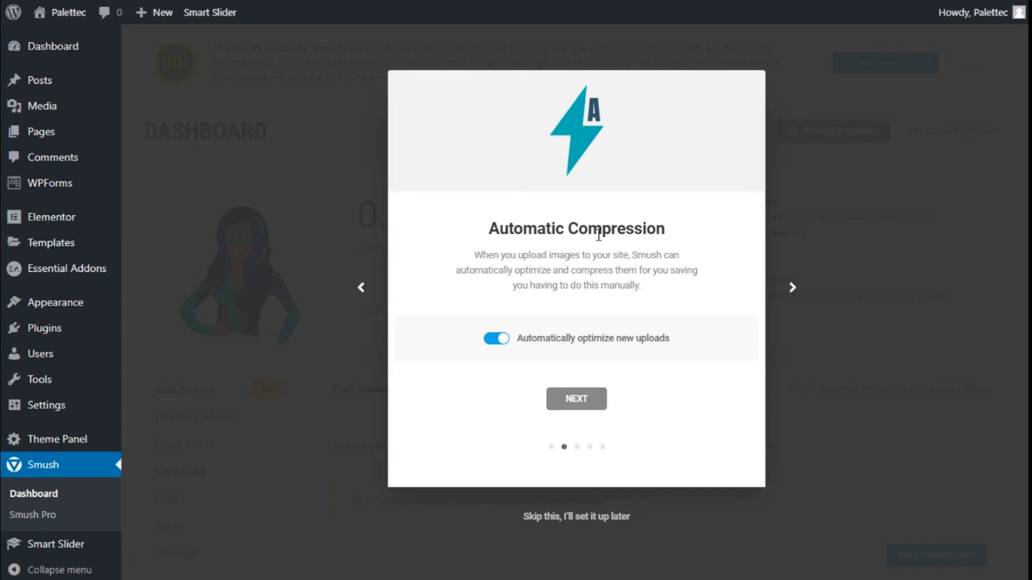
{"action": "mouse_move", "coordinate": [494, 271]}
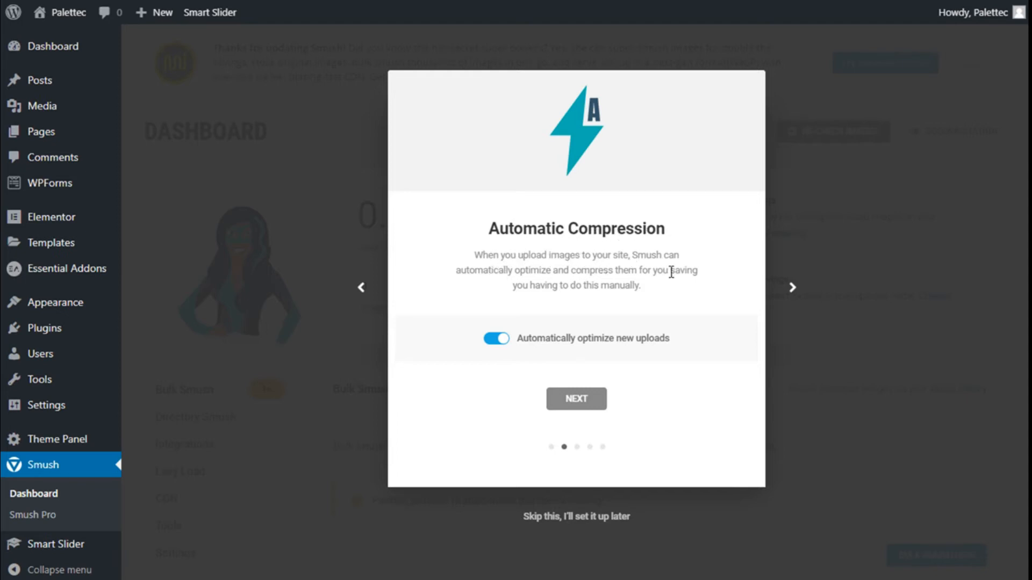
{"action": "mouse_move", "coordinate": [683, 286]}
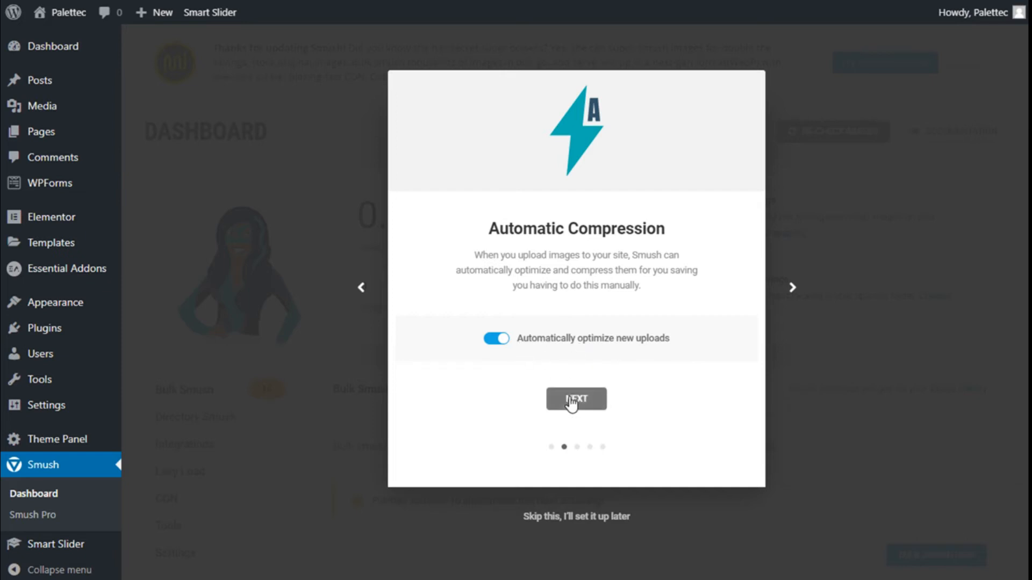
{"action": "left_click", "coordinate": [575, 399]}
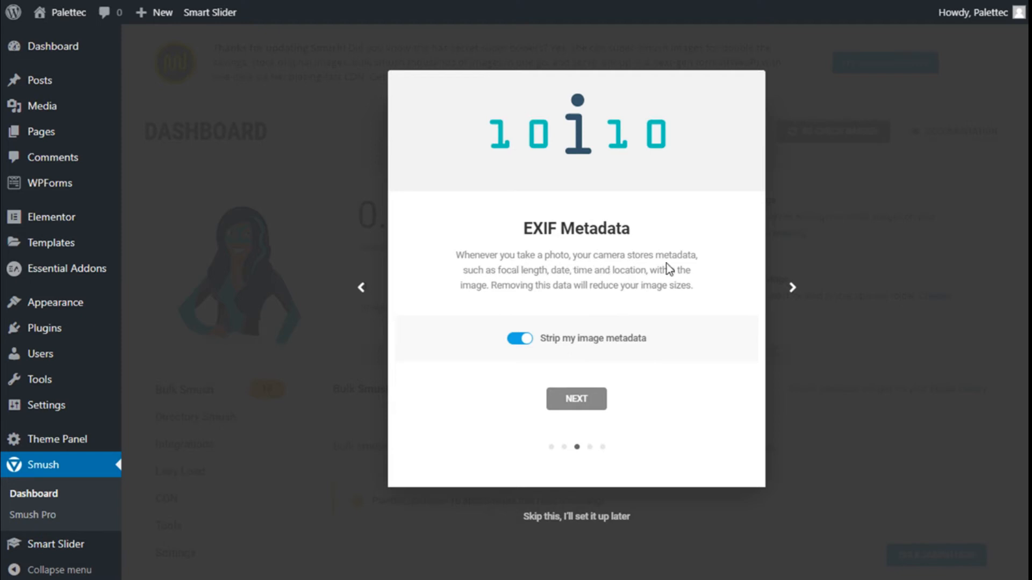
{"action": "mouse_move", "coordinate": [538, 303]}
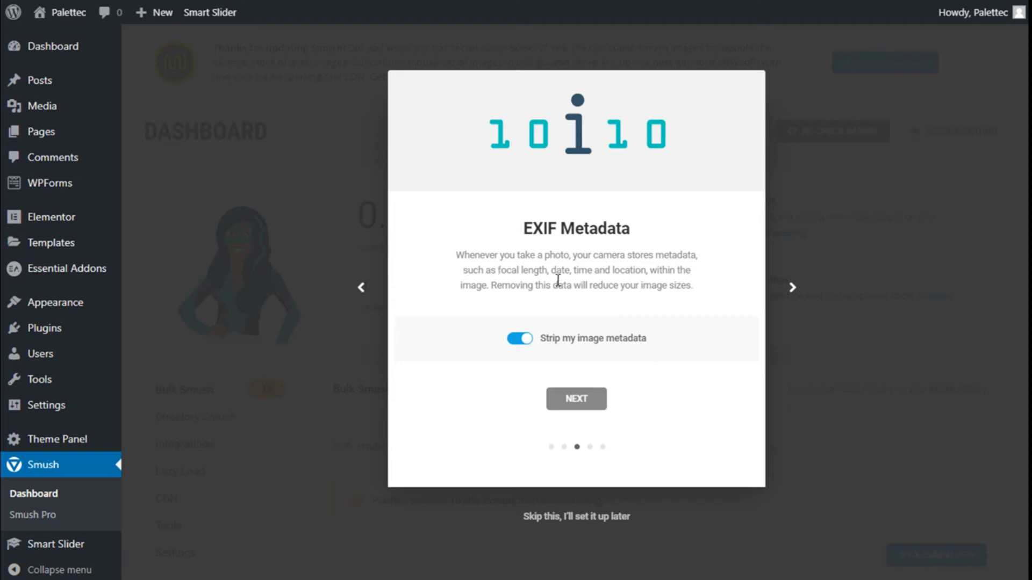
{"action": "mouse_move", "coordinate": [591, 271]}
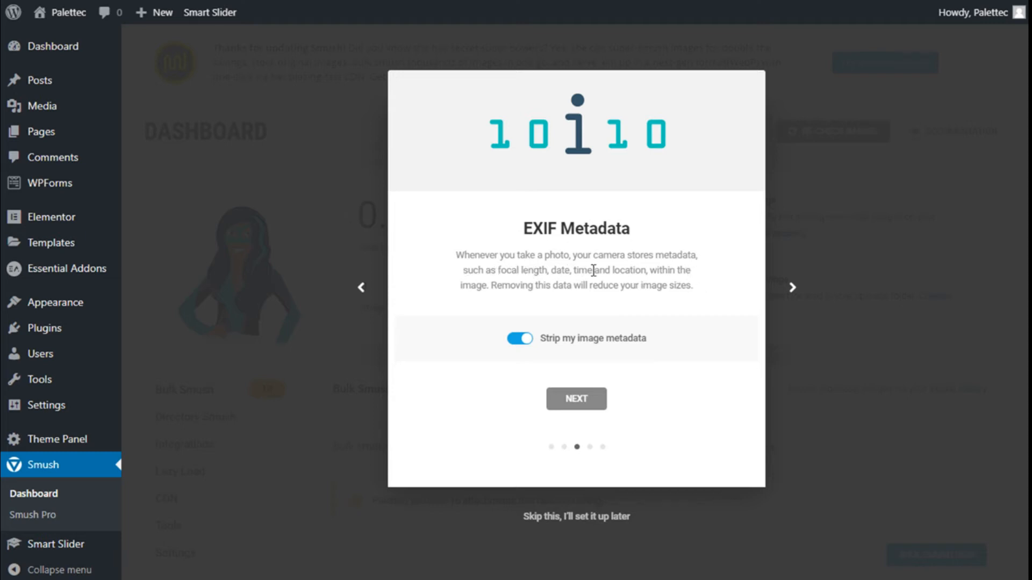
{"action": "mouse_move", "coordinate": [539, 385]}
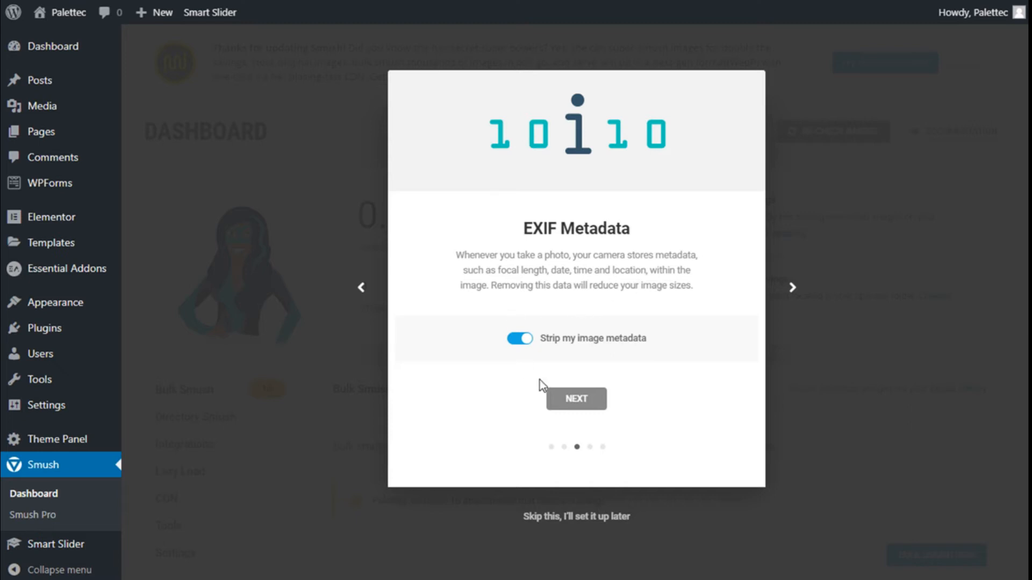
{"action": "mouse_move", "coordinate": [622, 430]}
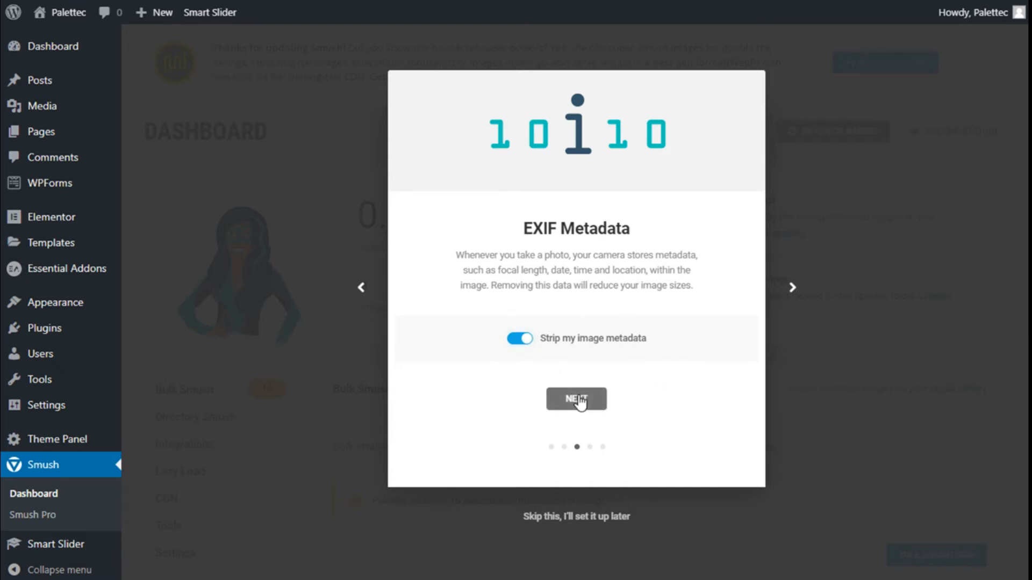
Continue the wizard with EXIF metadata stripping and lazy loading both left enabled.
{"action": "left_click", "coordinate": [576, 398]}
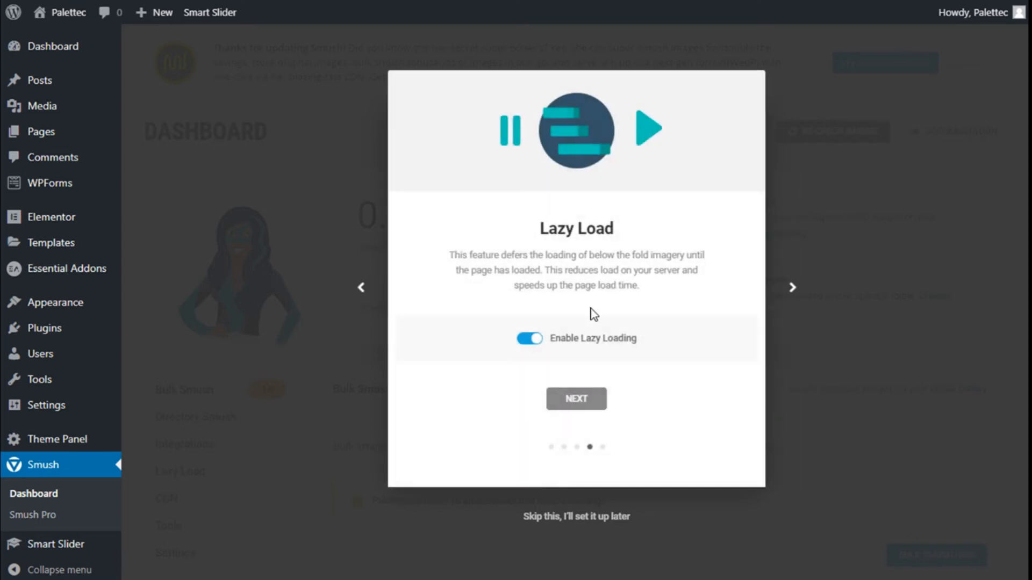
{"action": "mouse_move", "coordinate": [619, 248]}
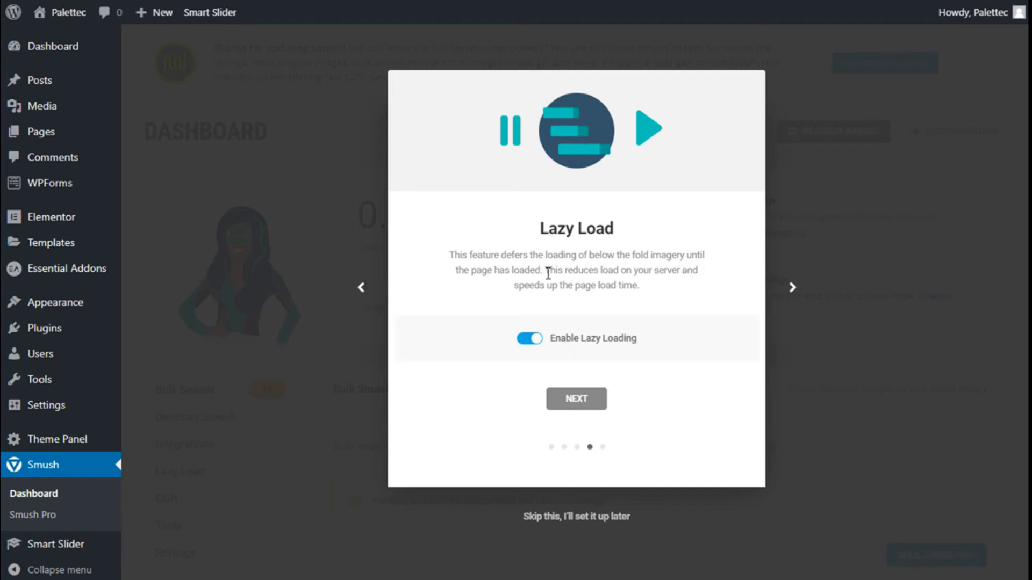
{"action": "mouse_move", "coordinate": [643, 273]}
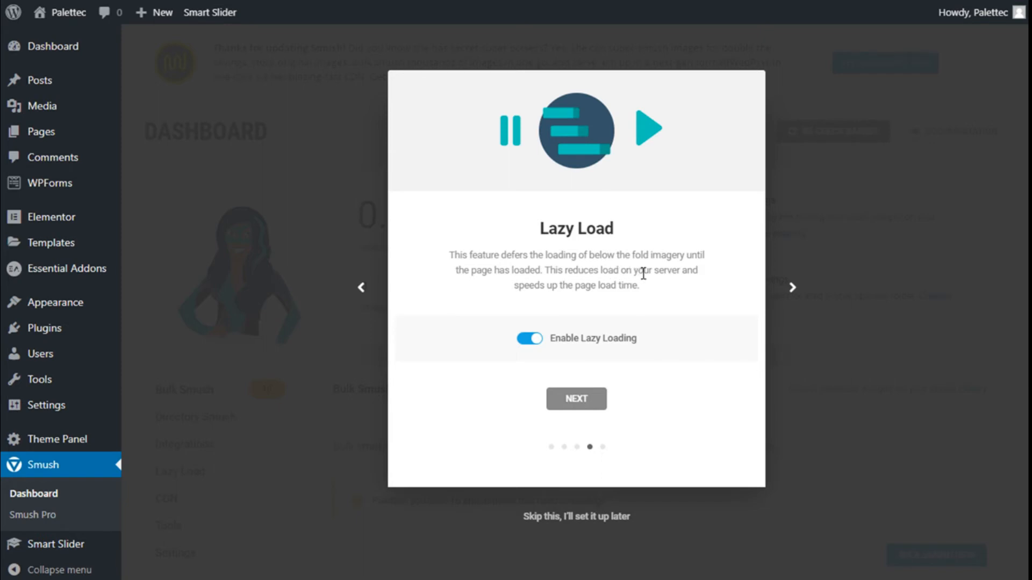
{"action": "mouse_move", "coordinate": [587, 297]}
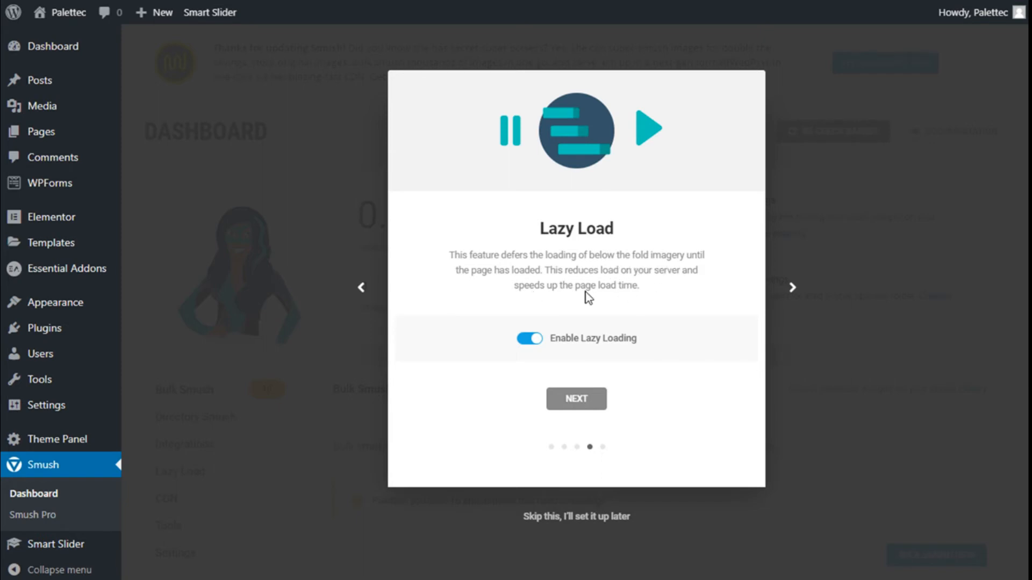
{"action": "mouse_move", "coordinate": [604, 413]}
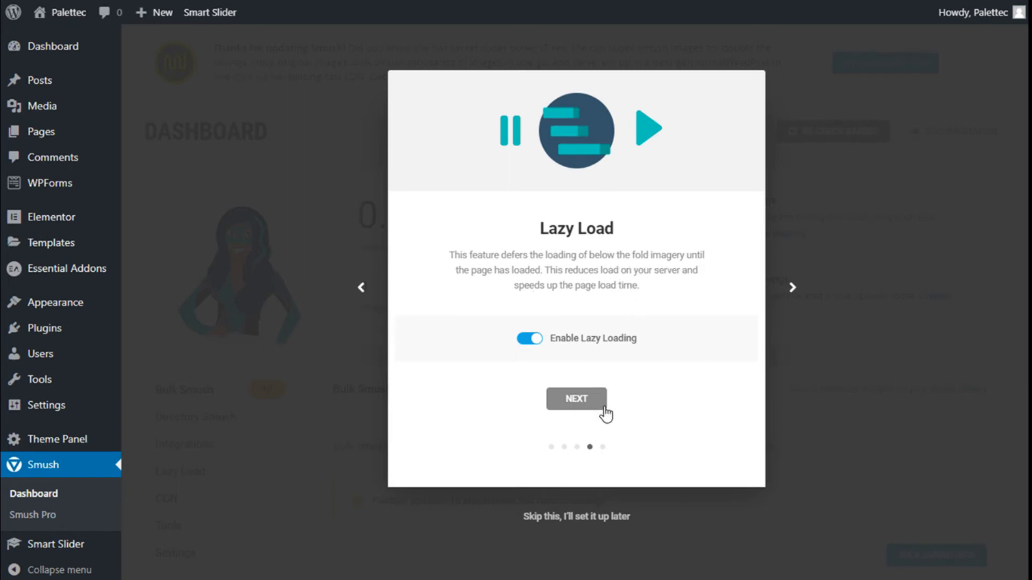
{"action": "left_click", "coordinate": [576, 399]}
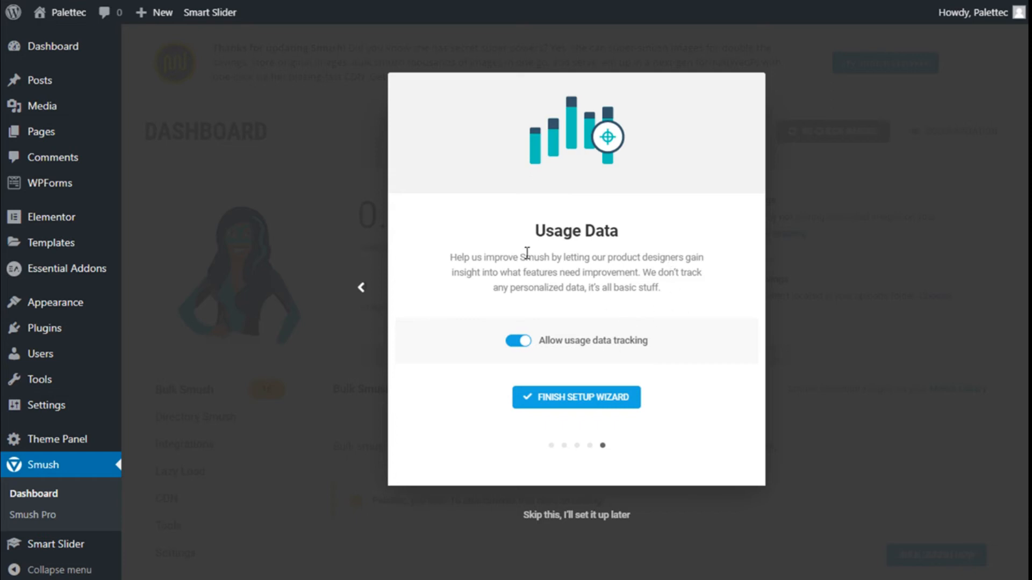
{"action": "mouse_move", "coordinate": [629, 334]}
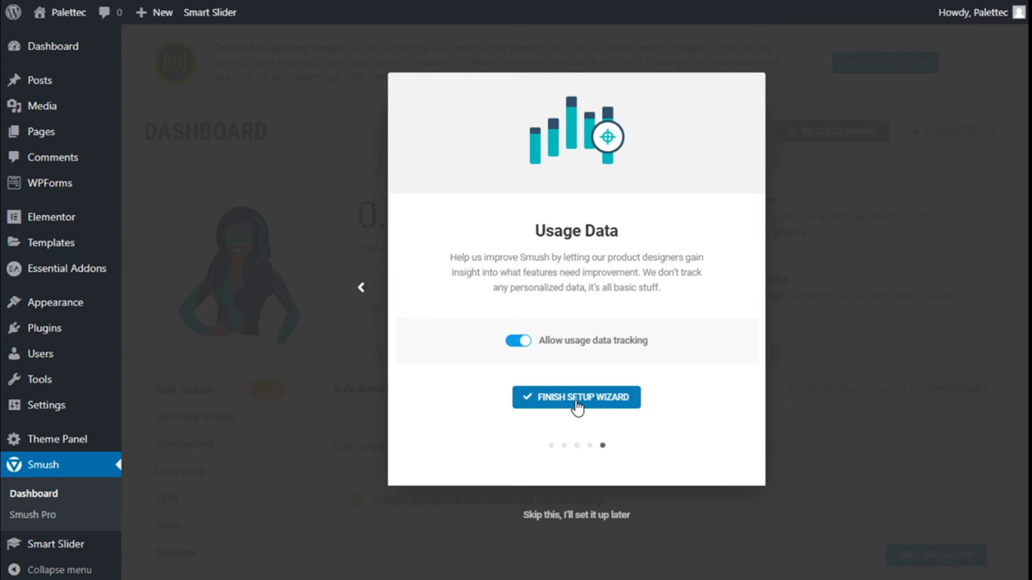
Finish the setup wizard and reach the Bulk Smush panel reporting 16 attachments.
{"action": "left_click", "coordinate": [576, 396]}
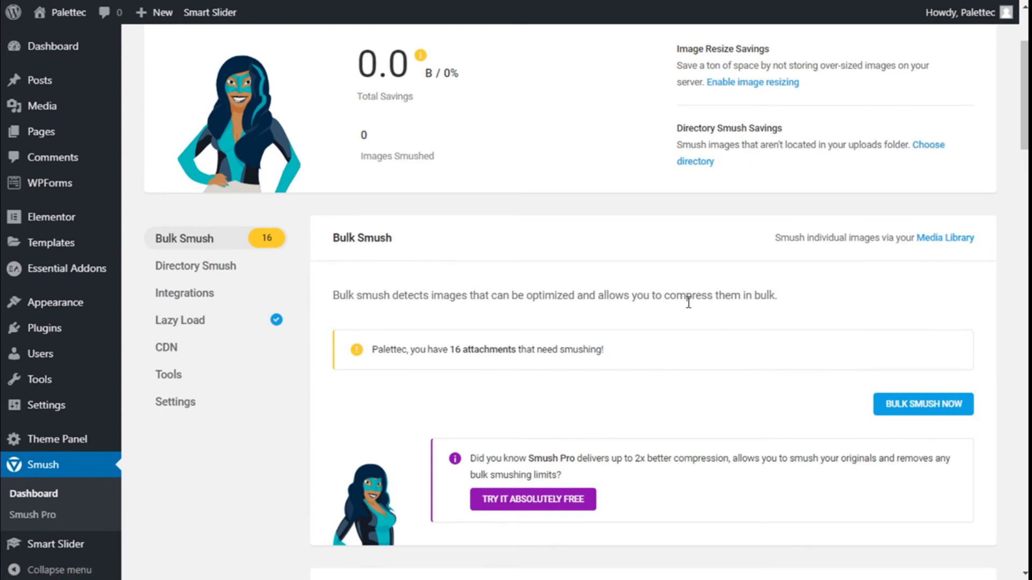
{"action": "mouse_move", "coordinate": [585, 312]}
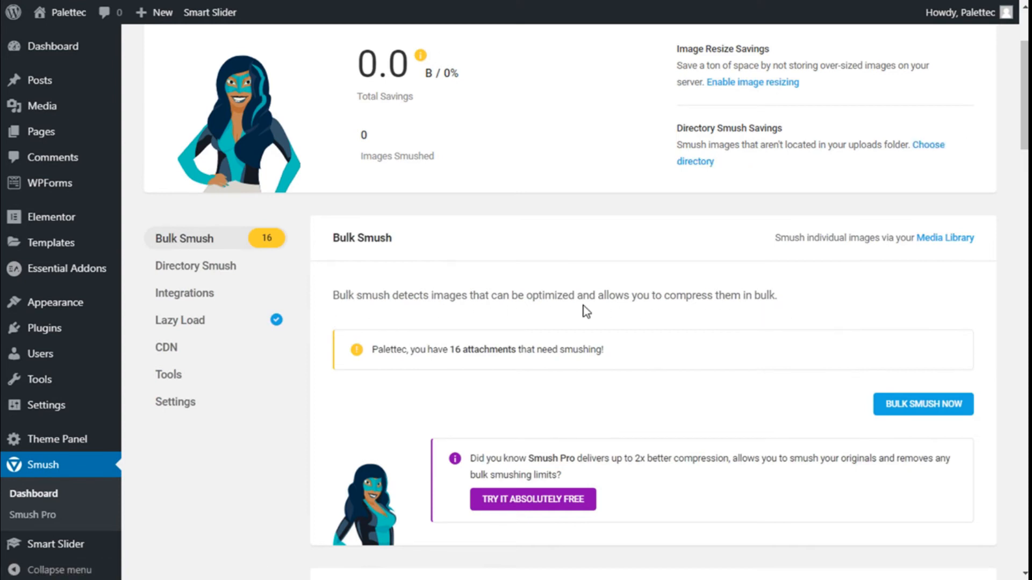
{"action": "scroll", "scroll_direction": "down", "scroll_amount": 3}
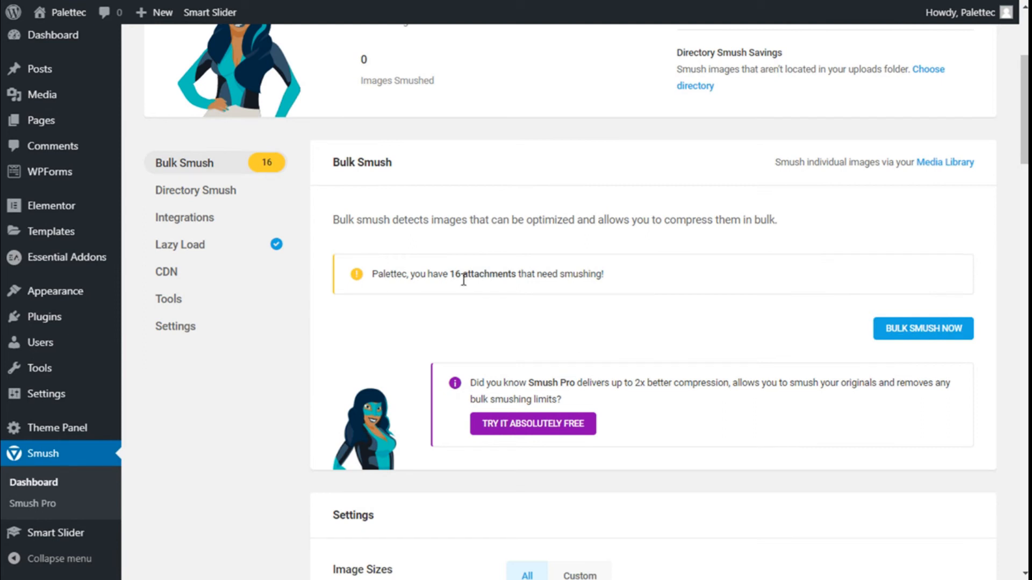
{"action": "mouse_move", "coordinate": [551, 298]}
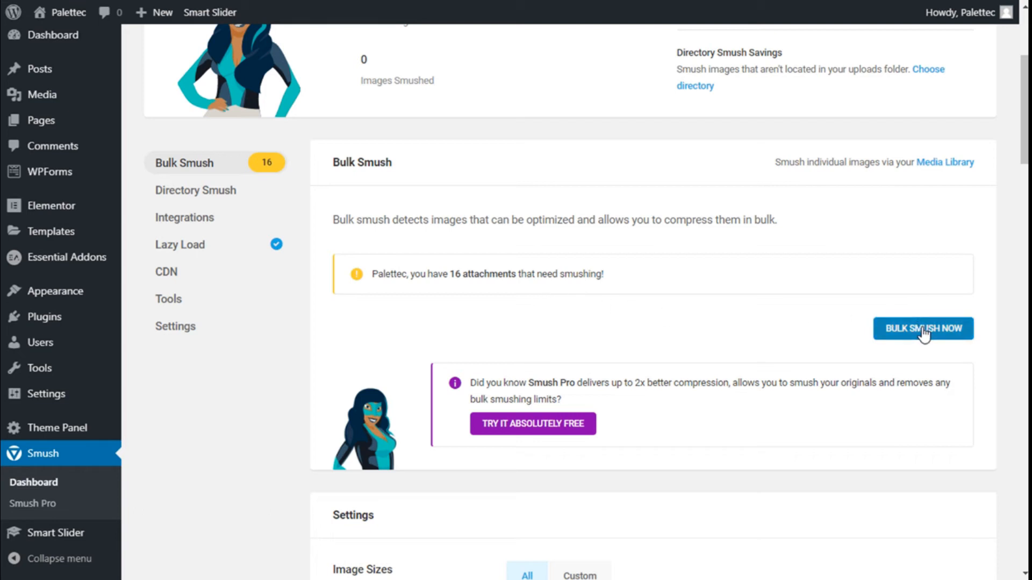
{"action": "mouse_move", "coordinate": [923, 329]}
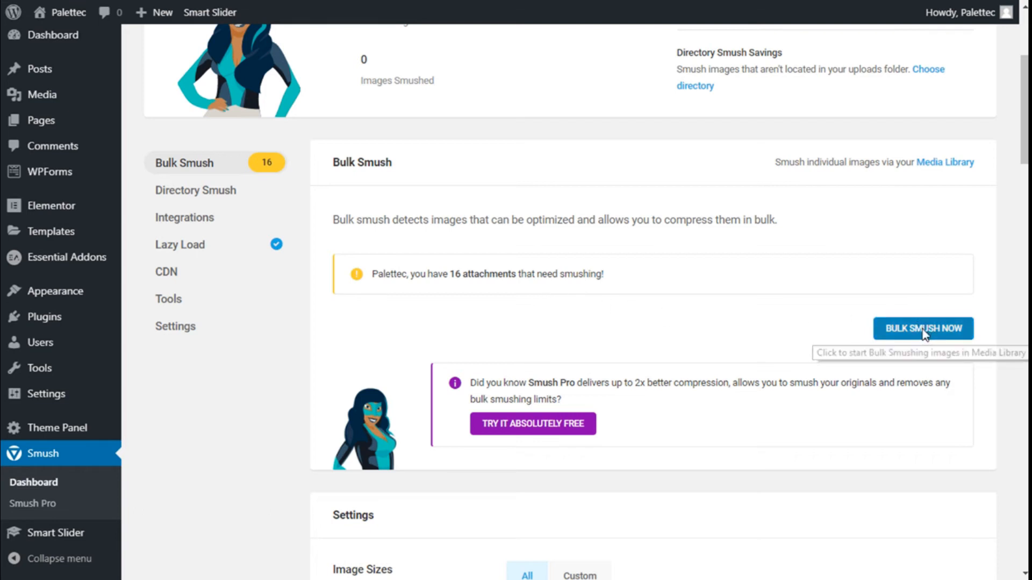
Run Bulk Smush Now to compress all 16 attachments at once.
{"action": "left_click", "coordinate": [922, 328]}
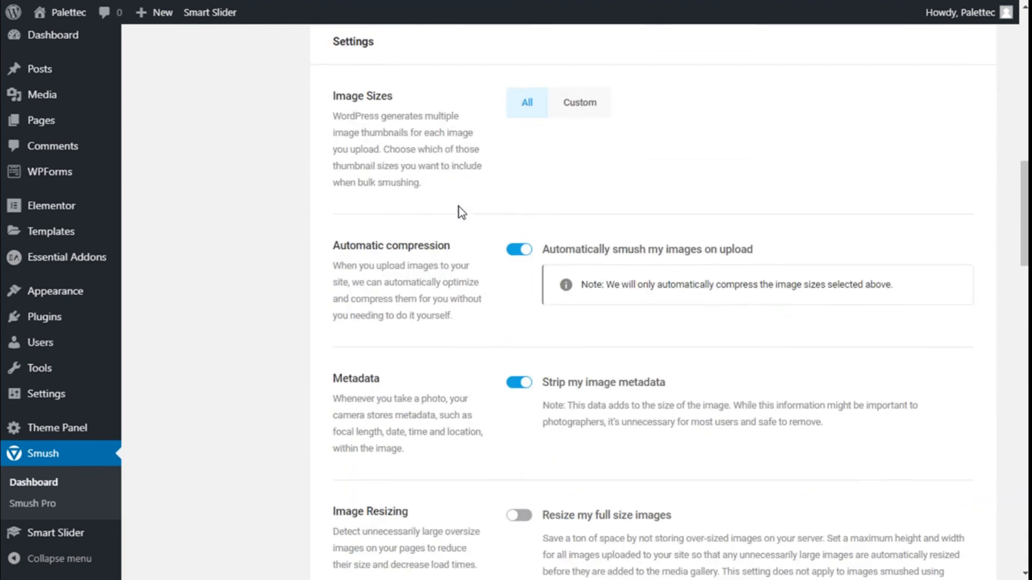
Save the Smush settings, with the dashboard reporting 178.3 KB total savings.
{"action": "scroll", "scroll_direction": "down", "scroll_amount": 3}
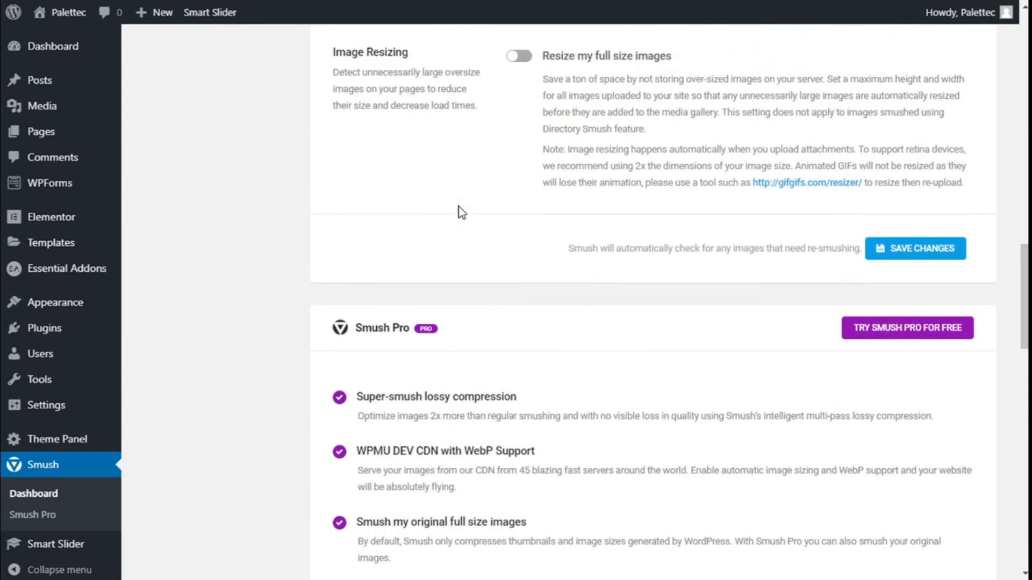
{"action": "scroll", "scroll_direction": "down", "scroll_amount": 3}
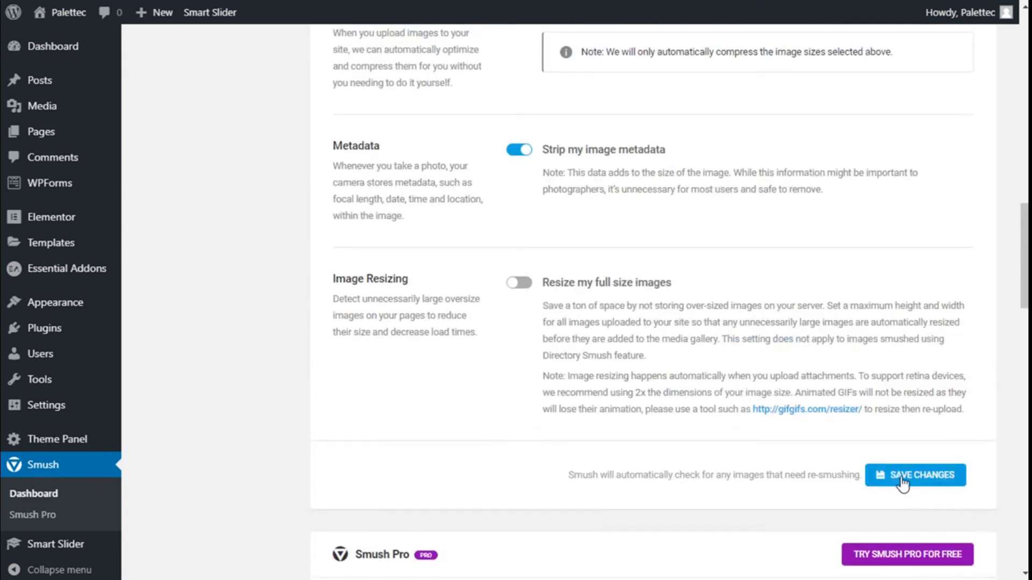
{"action": "left_click", "coordinate": [915, 474]}
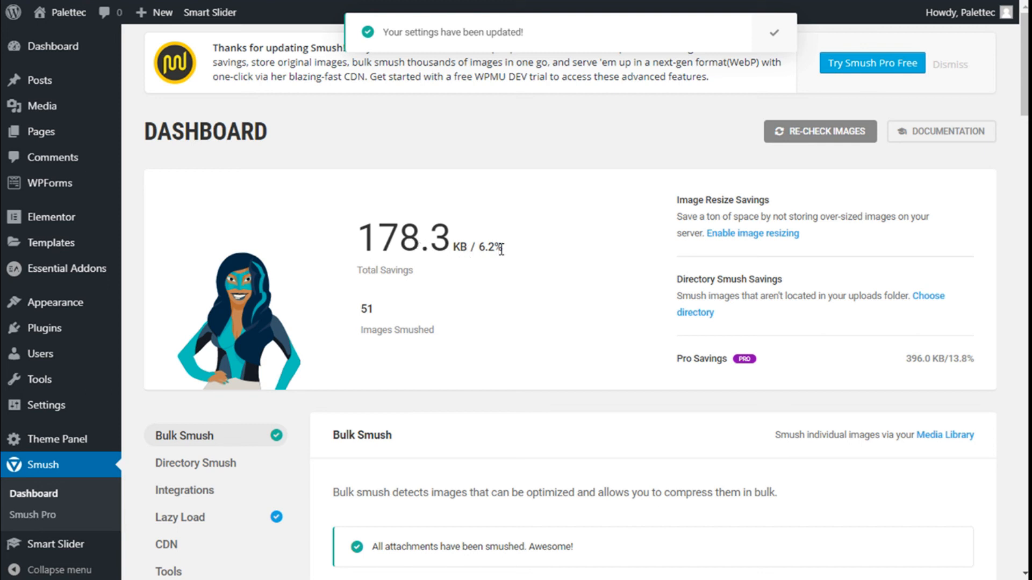
{"action": "mouse_move", "coordinate": [506, 256]}
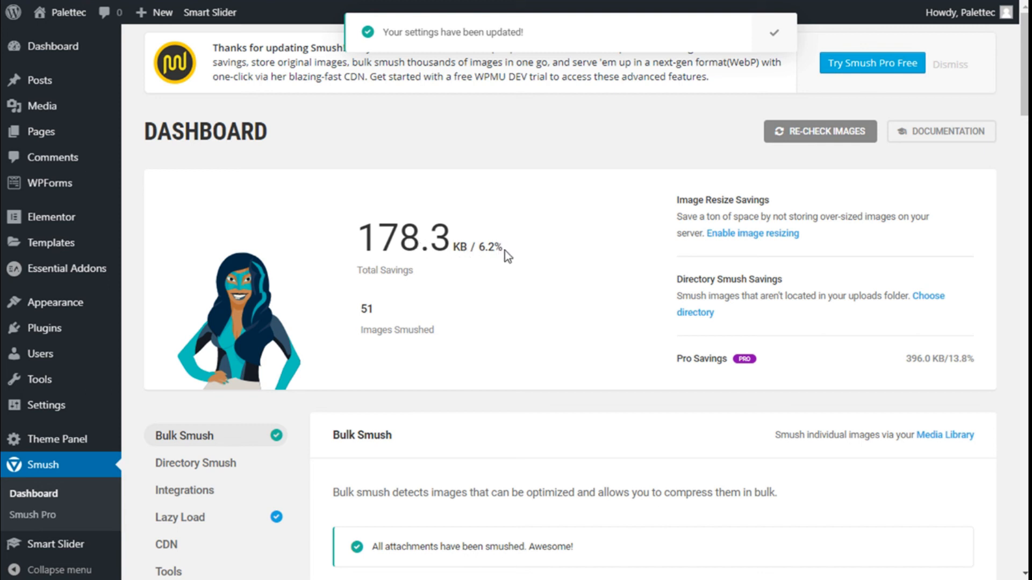
{"action": "mouse_move", "coordinate": [498, 252]}
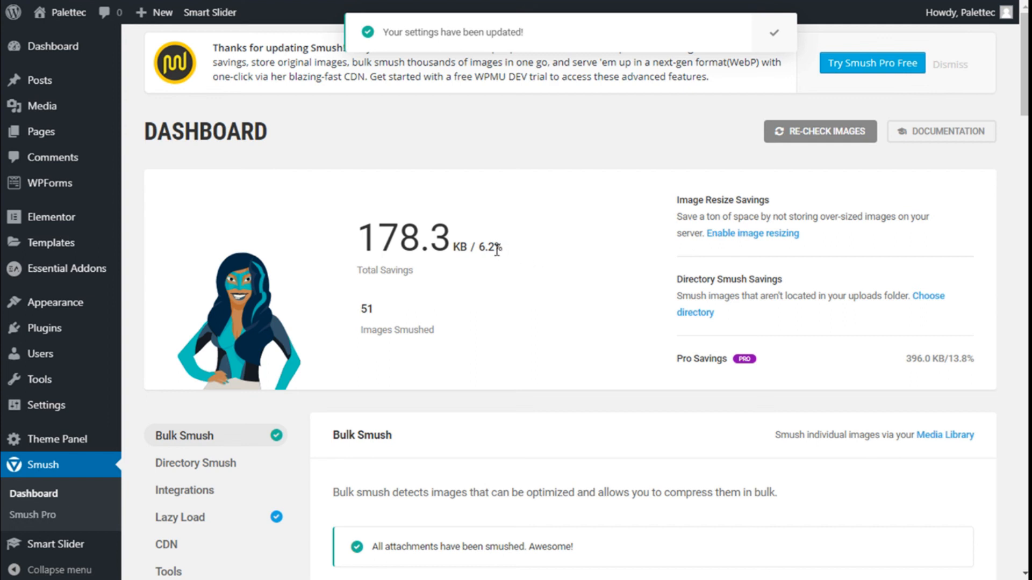
{"action": "mouse_move", "coordinate": [477, 158]}
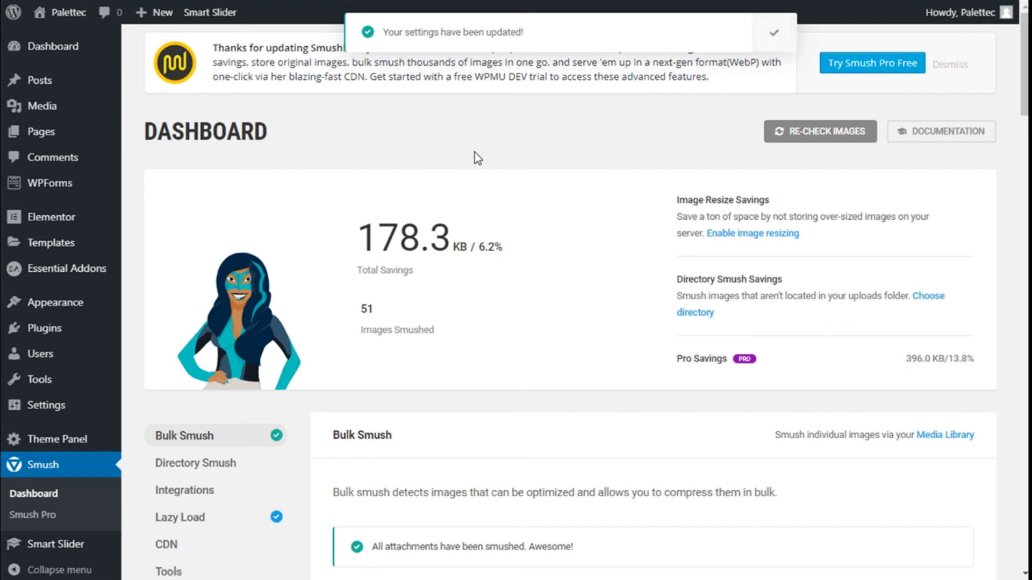
{"action": "mouse_move", "coordinate": [62, 46]}
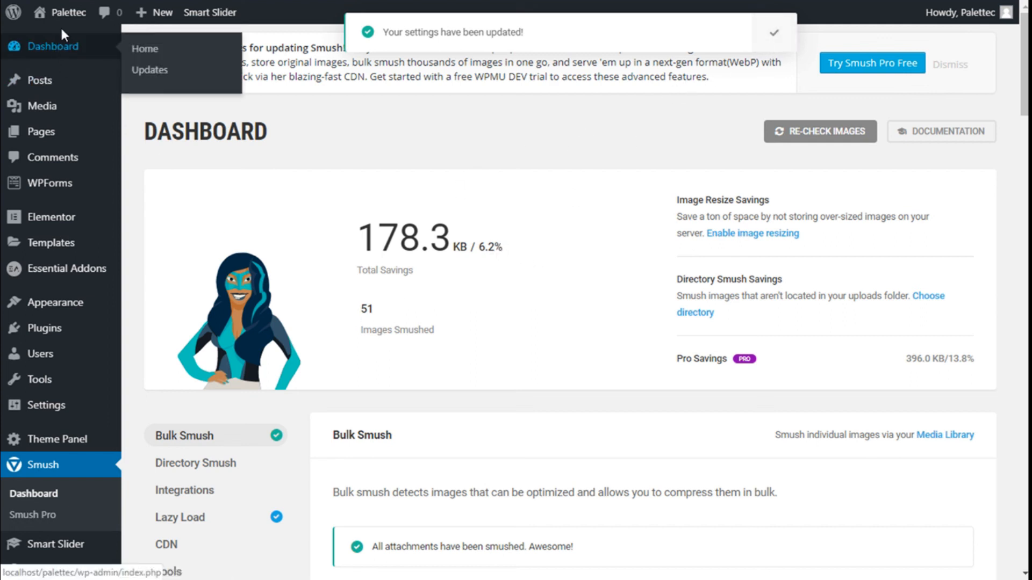
{"action": "mouse_move", "coordinate": [511, 201]}
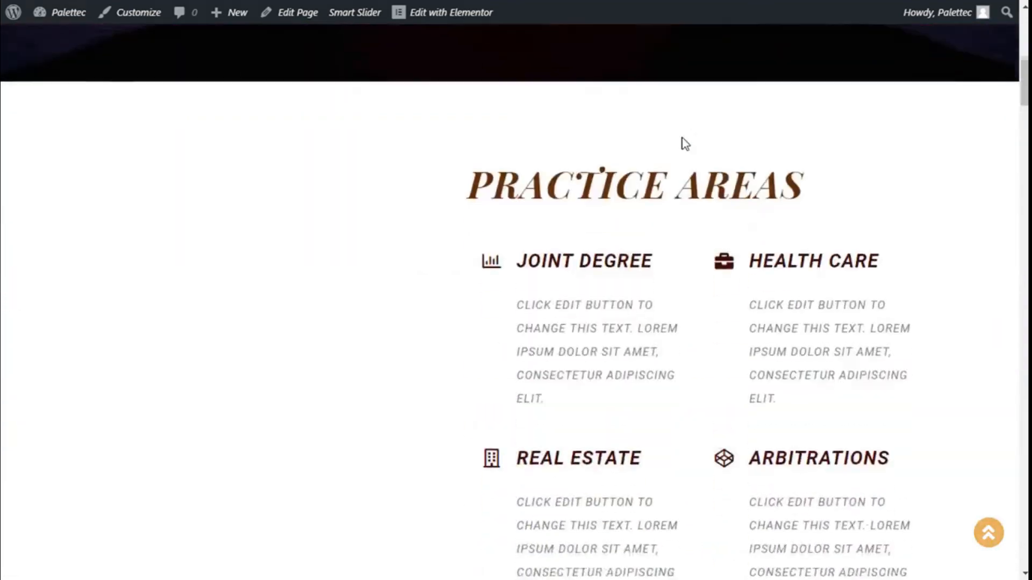
Scroll the live site's home page to the team member profile section.
{"action": "scroll", "scroll_direction": "down", "scroll_amount": 3}
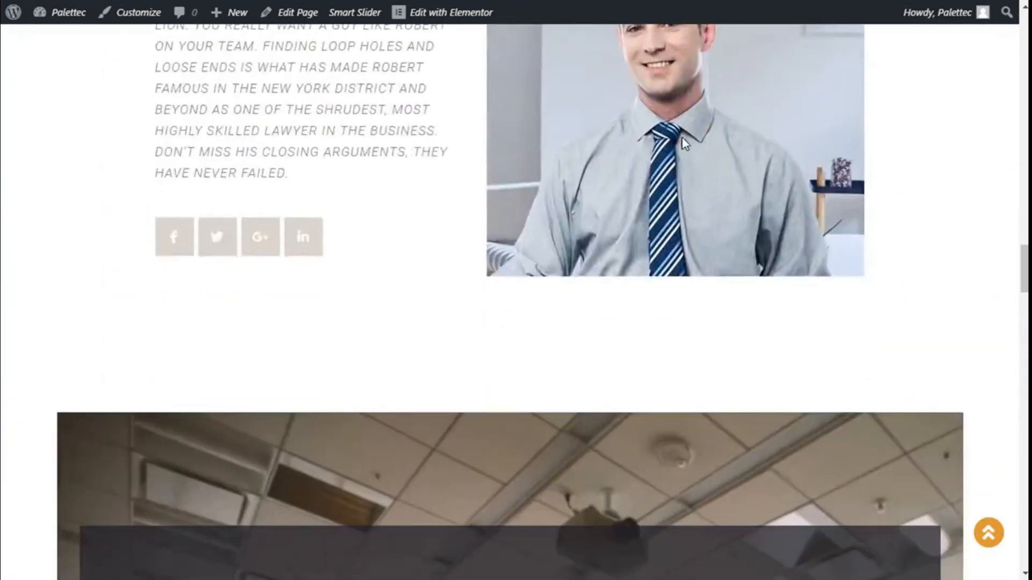